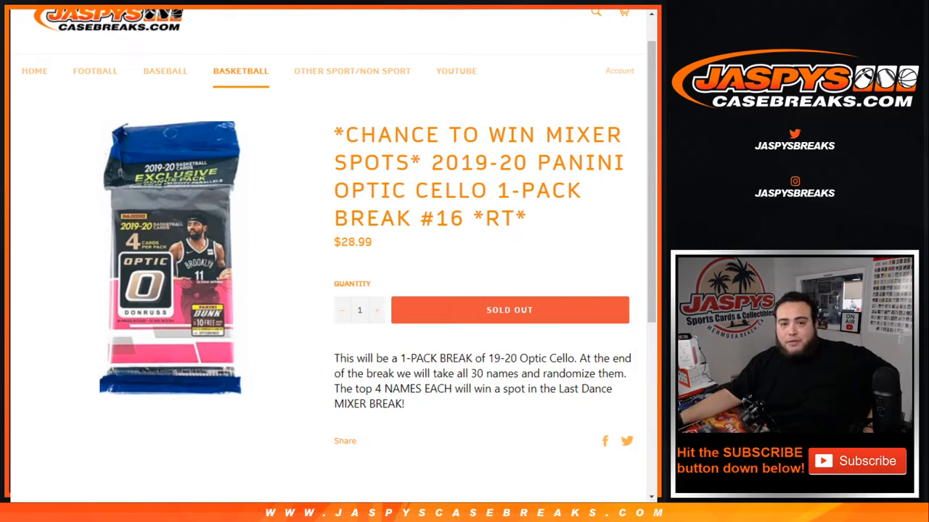
Step: Highlight the break description and the rule that the top 4 of 30 randomized names win
scroll(down, 3)
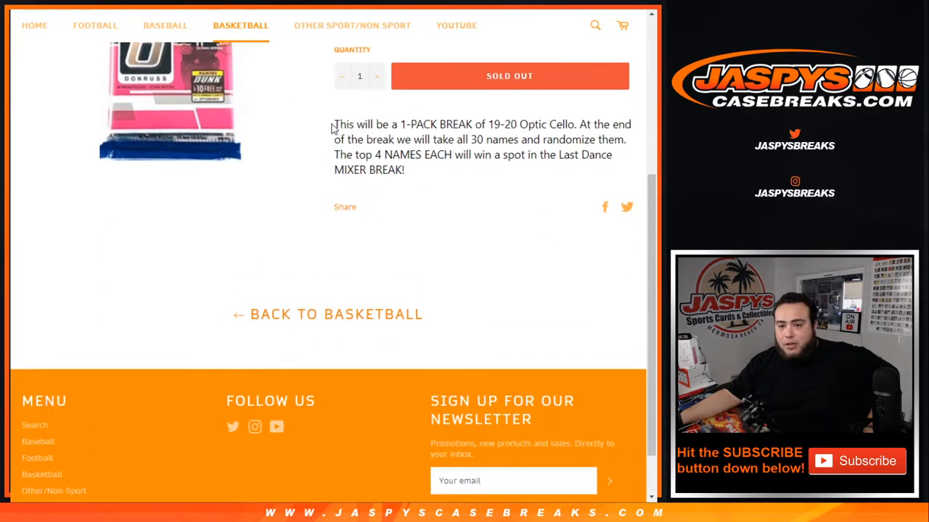
drag(333, 124, 553, 139)
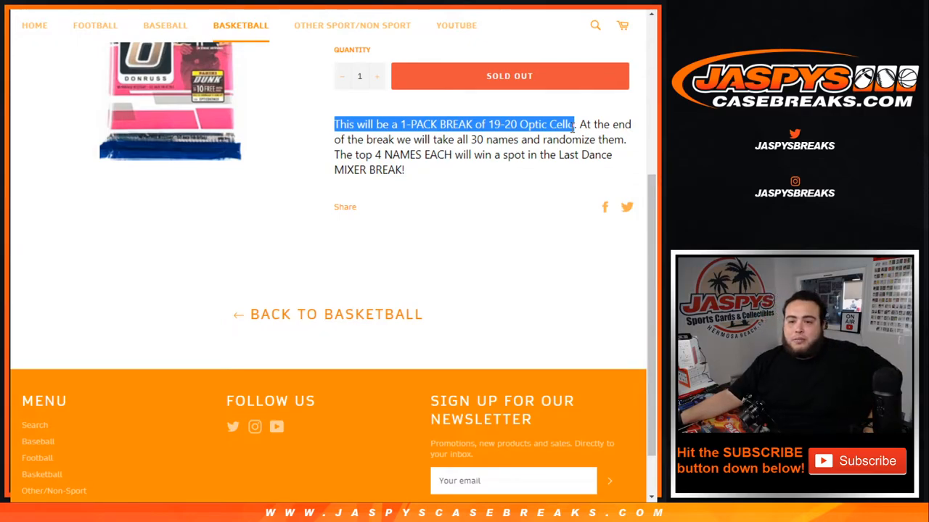
drag(573, 124, 602, 155)
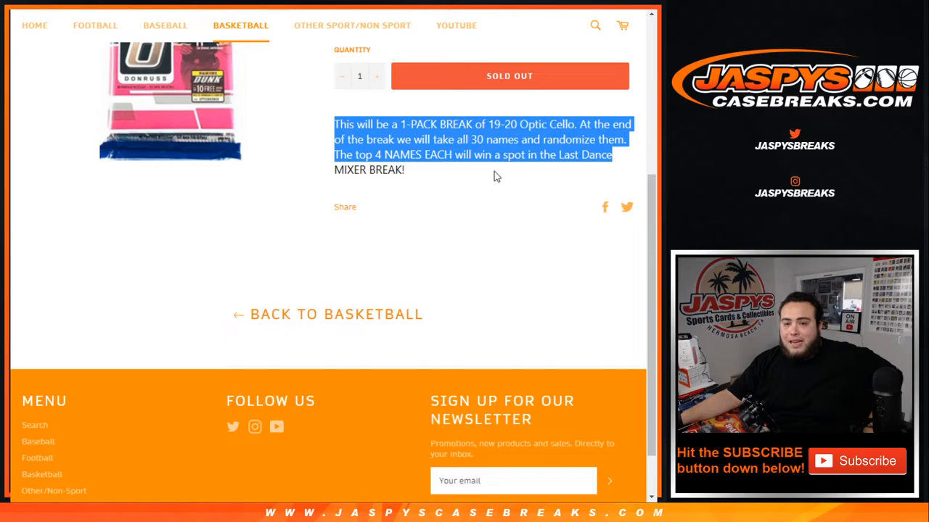
click(486, 236)
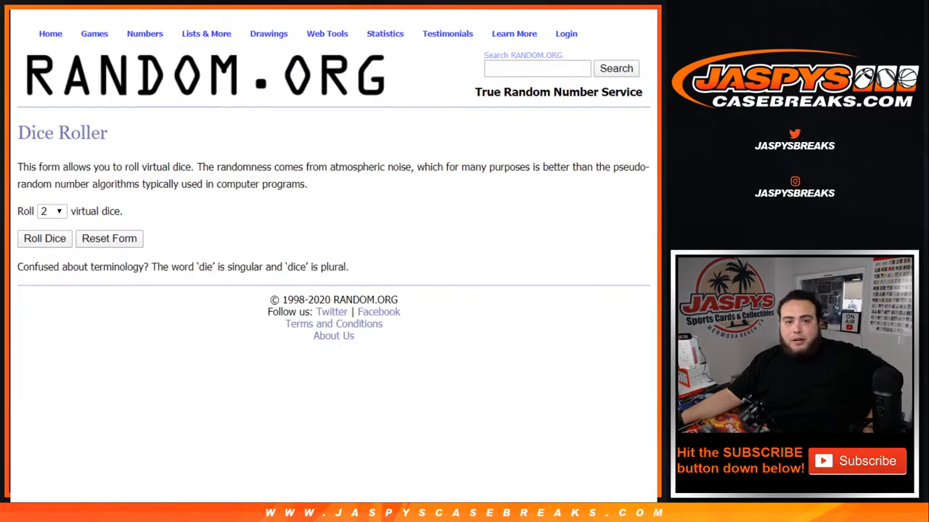
Step: Randomize the 30 customer names twice in the List Randomizer
click(45, 238)
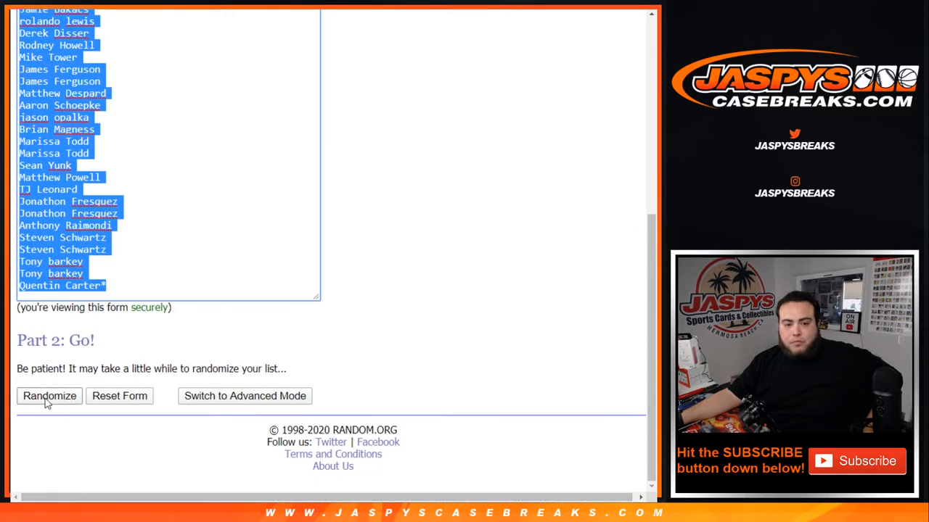
click(50, 396)
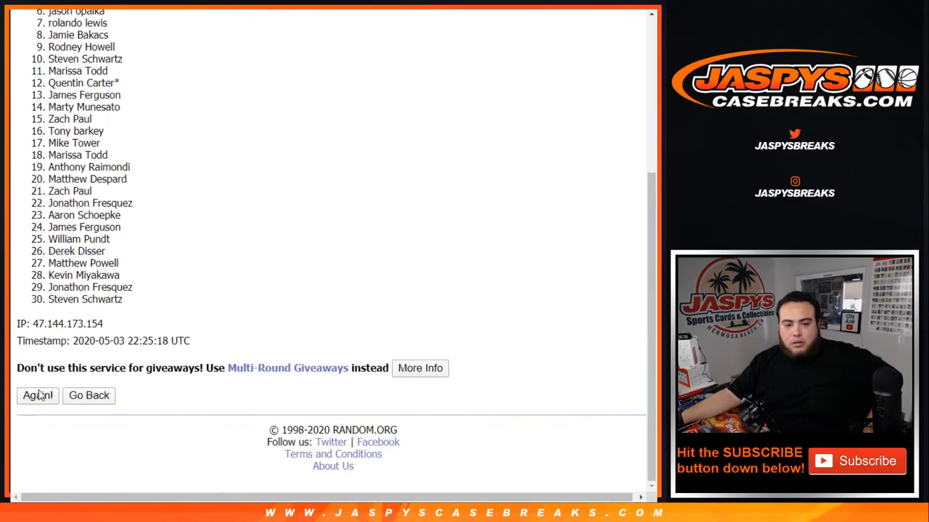
click(37, 395)
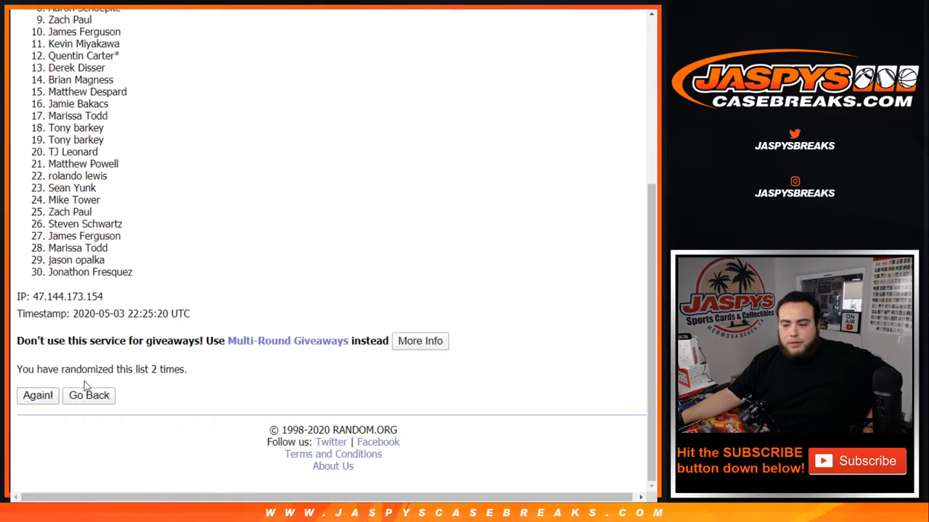
click(37, 395)
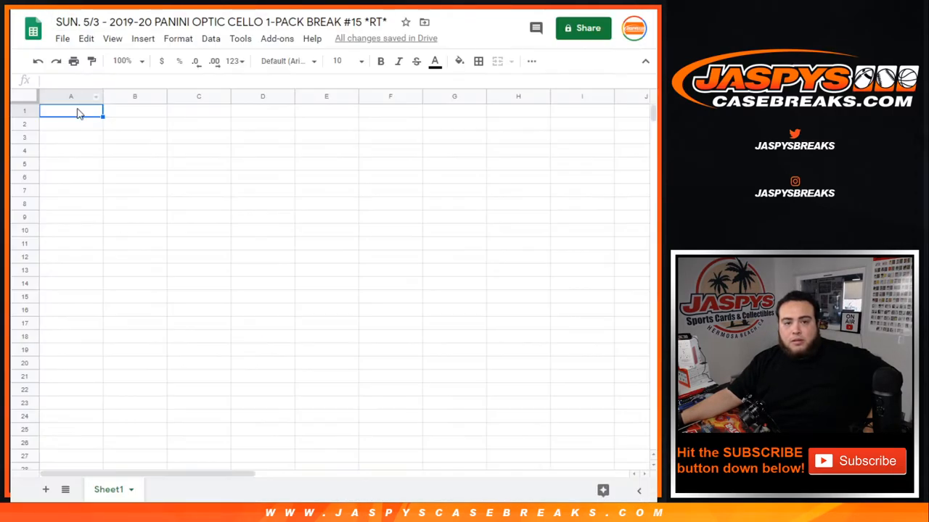
Step: Paste the names into column A and shuffle the NBA team list twice for column B
key(ctrl+v)
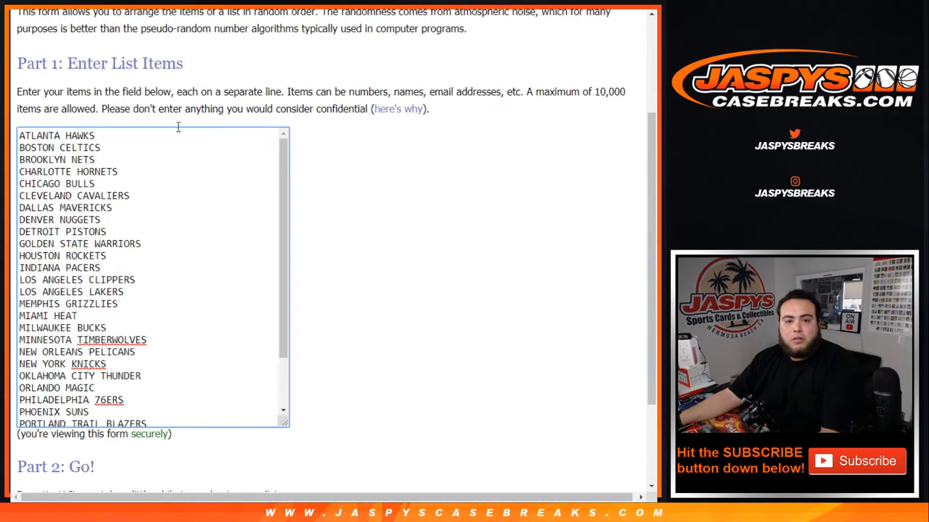
scroll(down, 3)
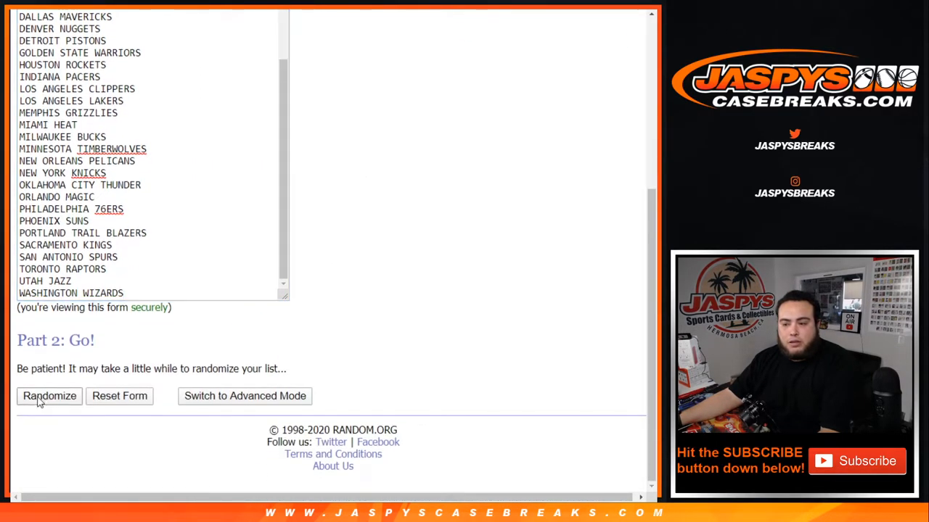
click(50, 396)
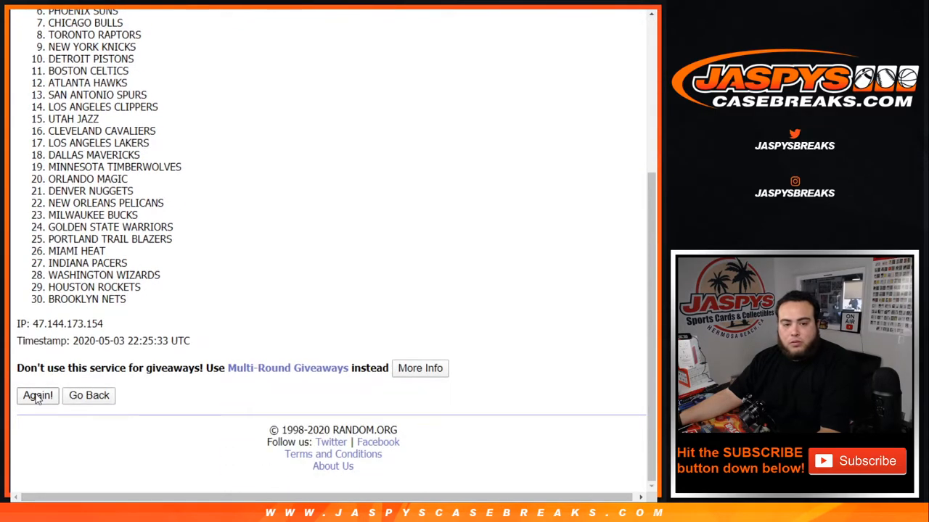
click(37, 396)
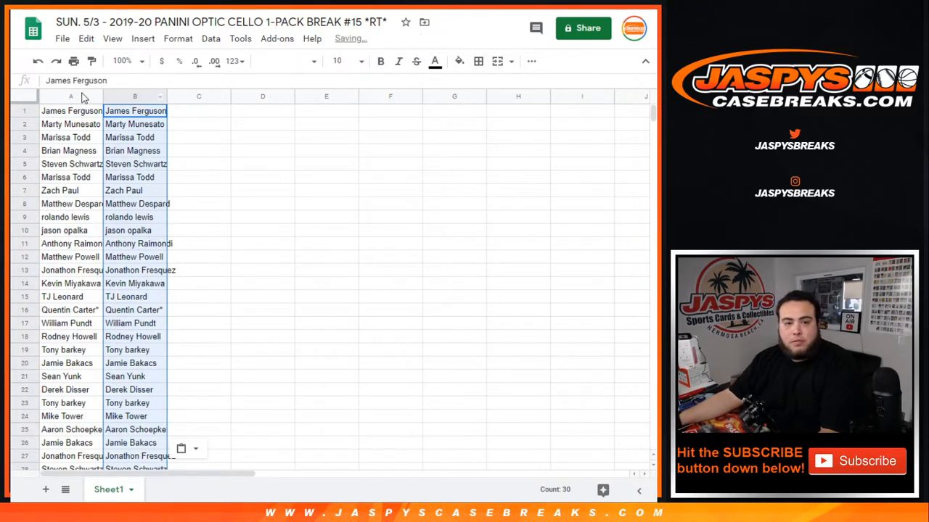
click(336, 60)
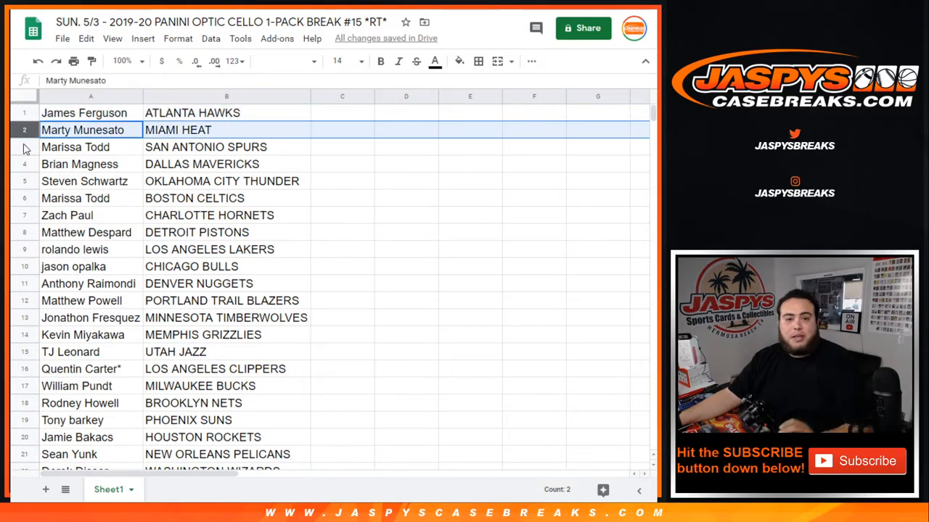
click(90, 146)
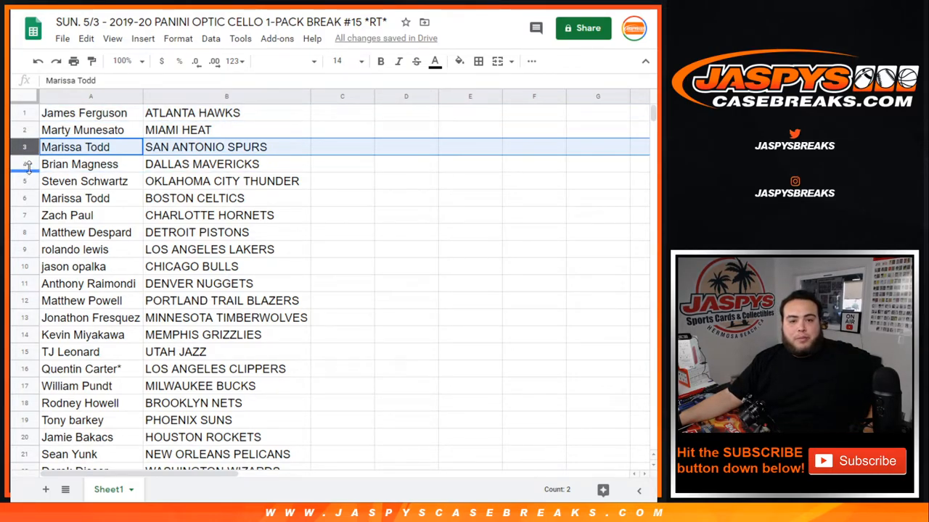
click(75, 198)
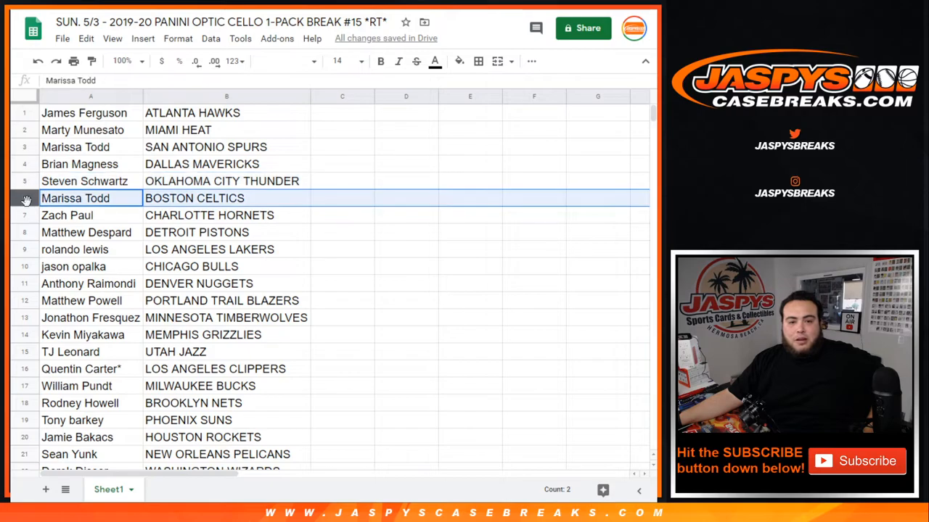
click(87, 232)
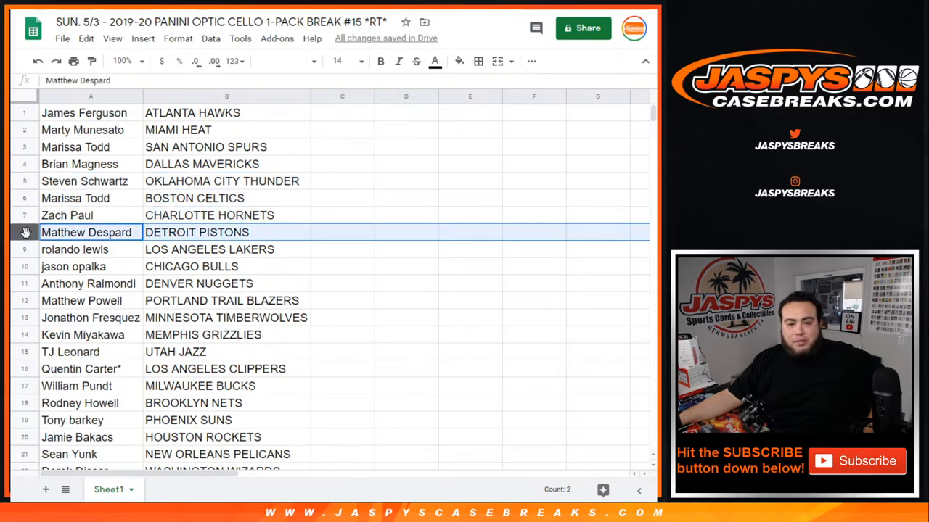
click(73, 266)
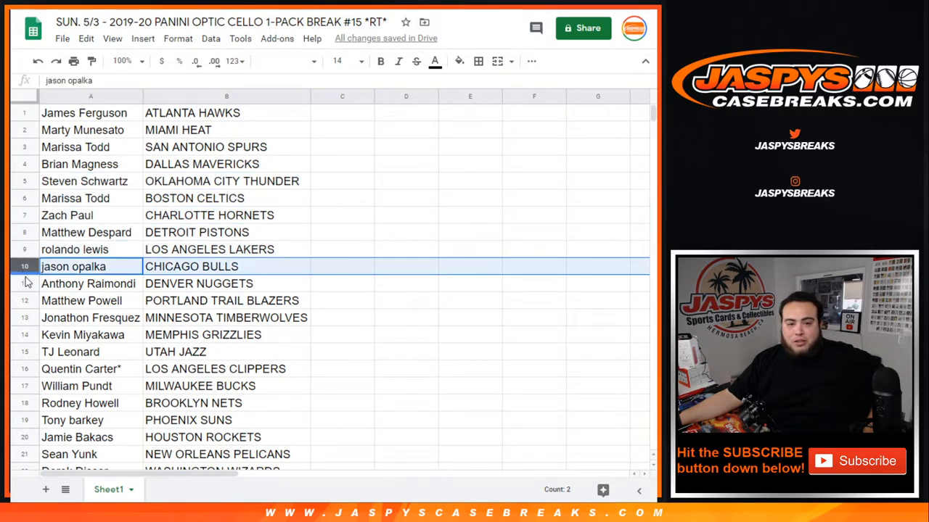
click(91, 318)
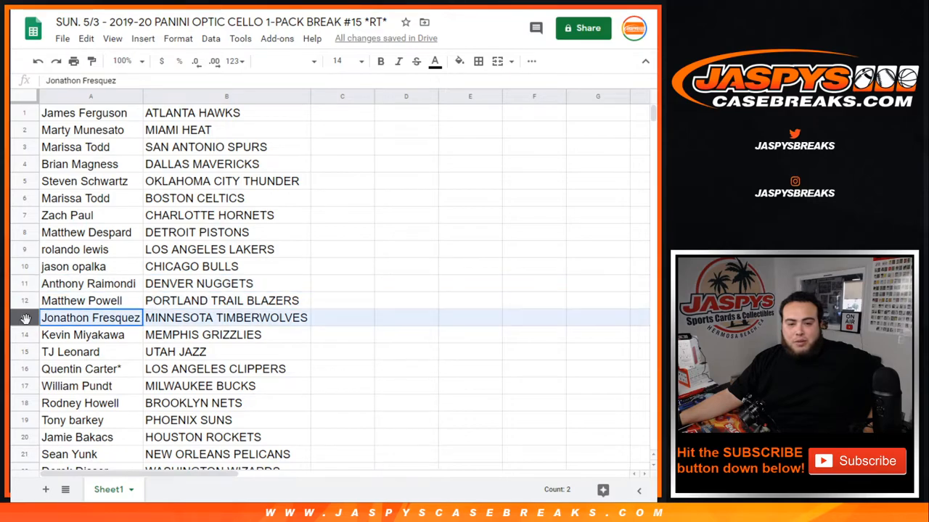
click(83, 334)
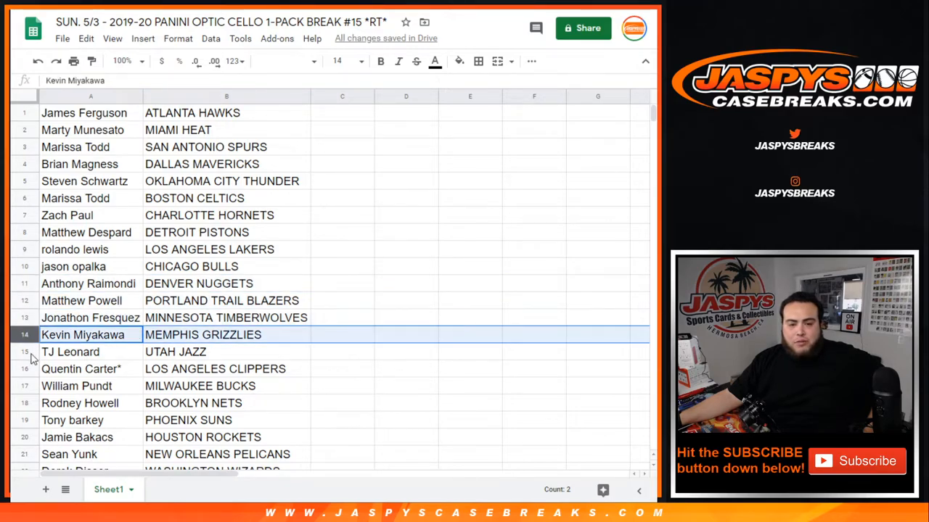
scroll(down, 3)
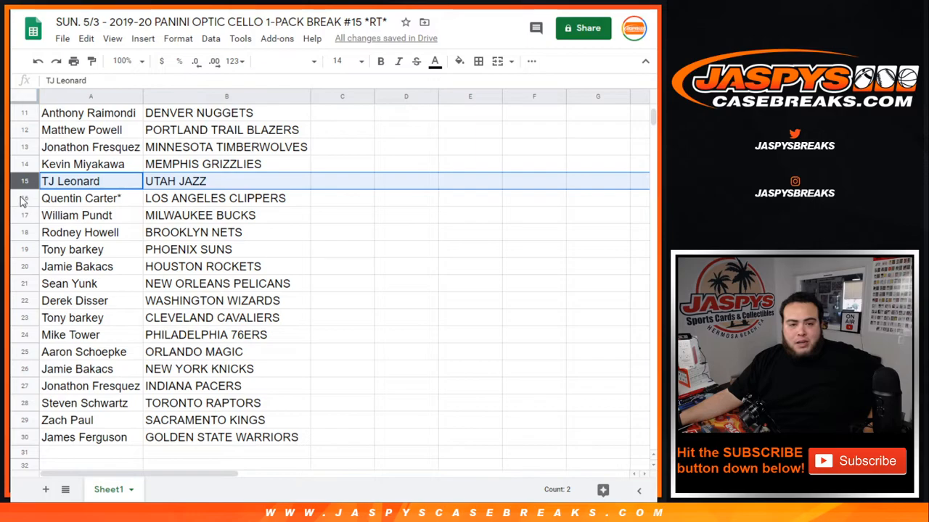
click(91, 233)
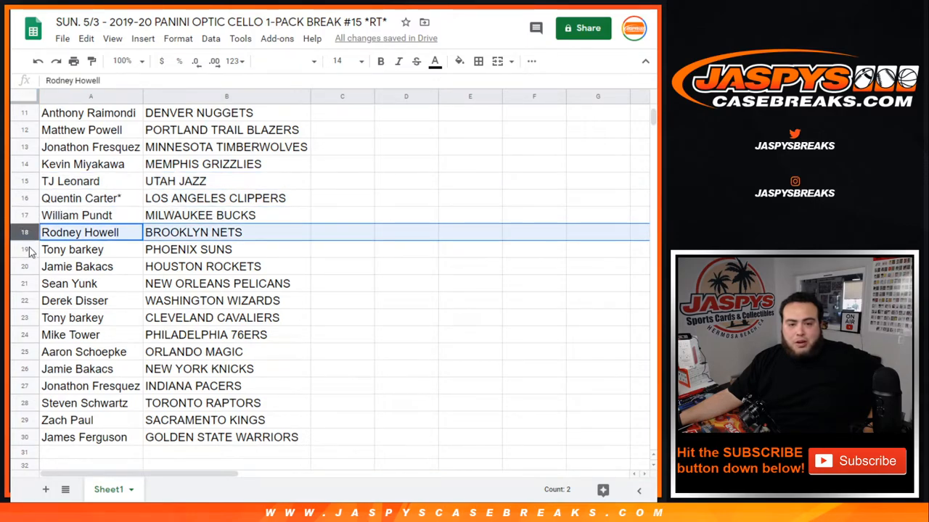
click(77, 266)
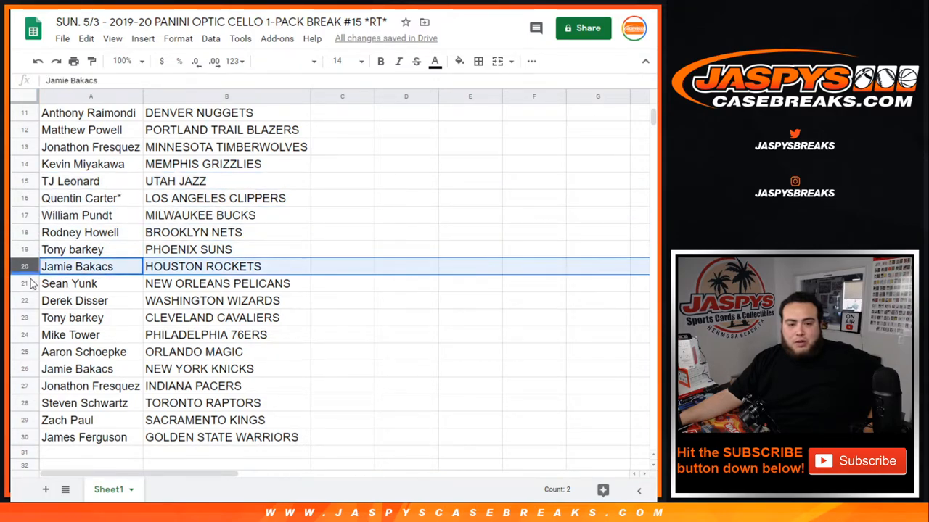
click(74, 300)
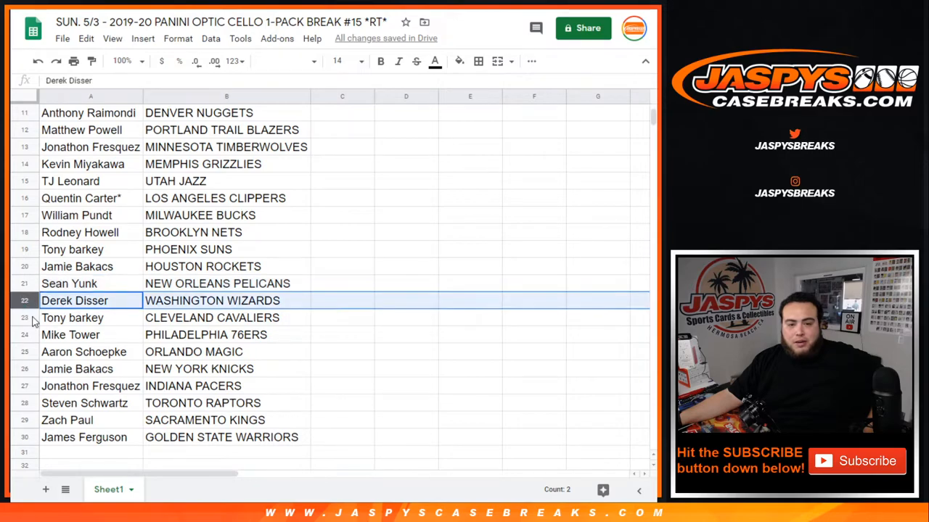
click(84, 352)
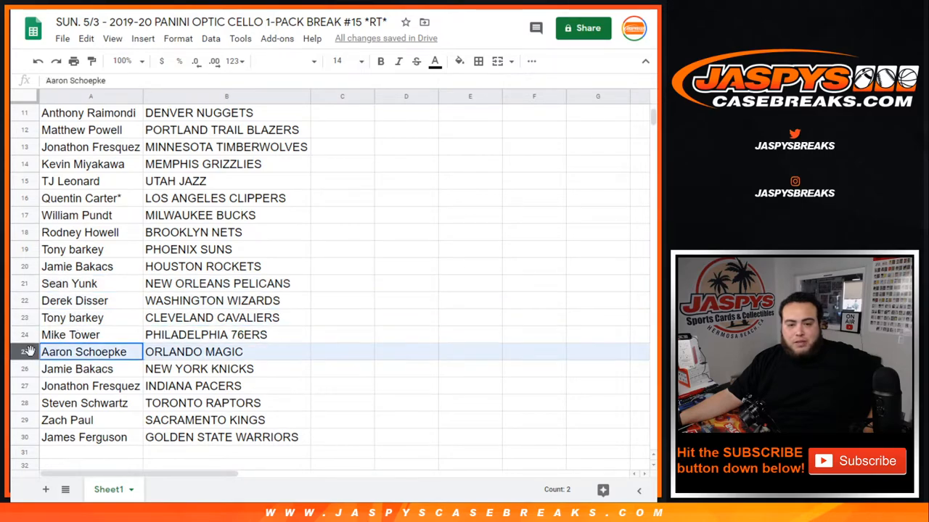
click(91, 369)
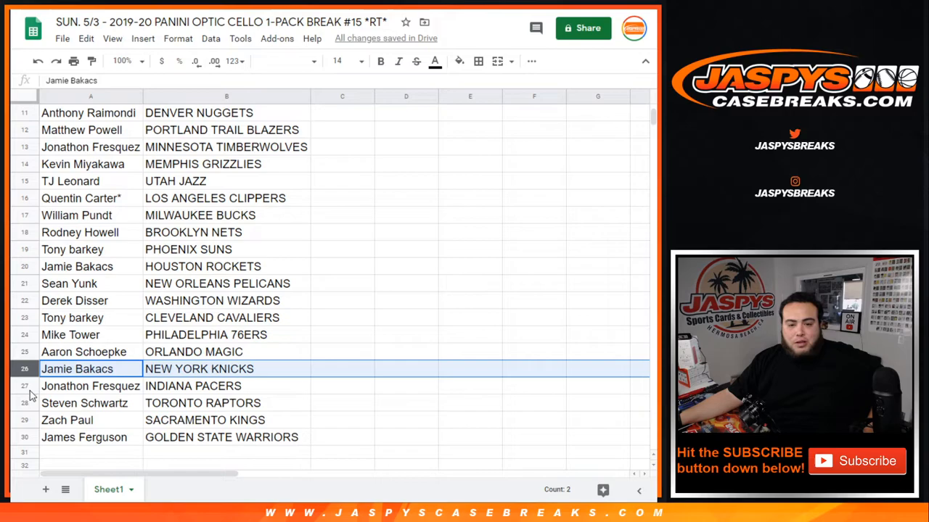
click(91, 386)
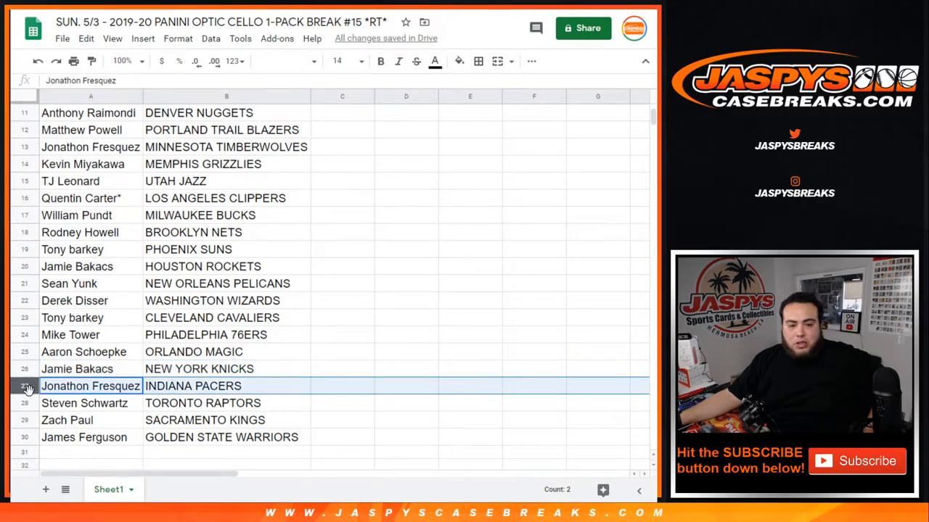
click(67, 420)
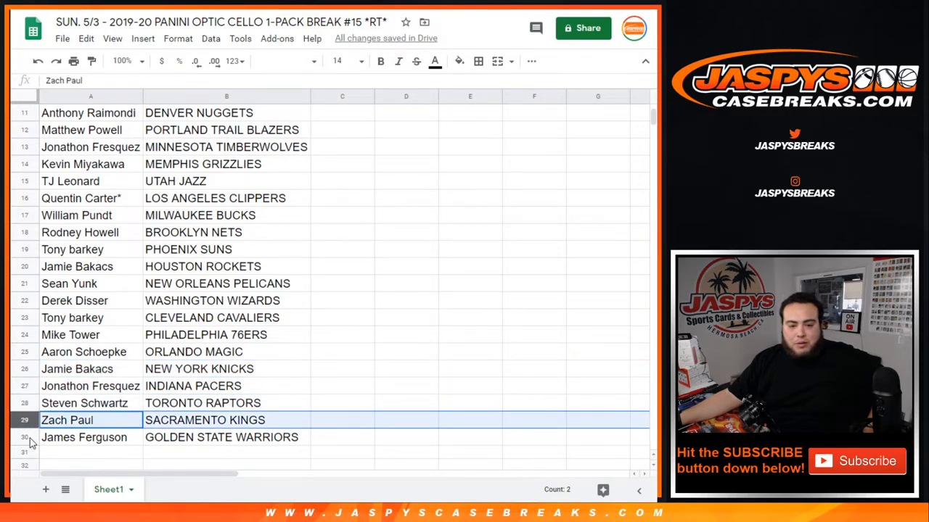
scroll(up, 3)
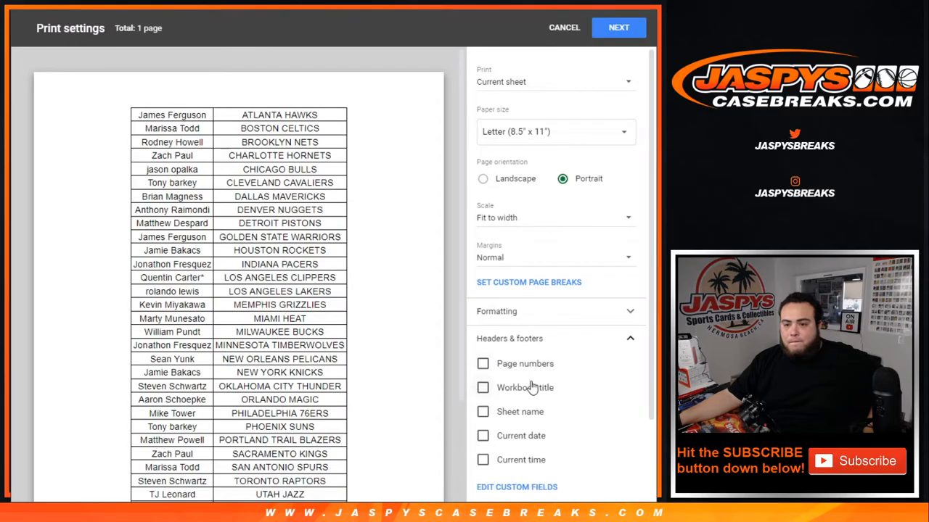
Step: Turn on the workbook title header in the print settings
click(483, 387)
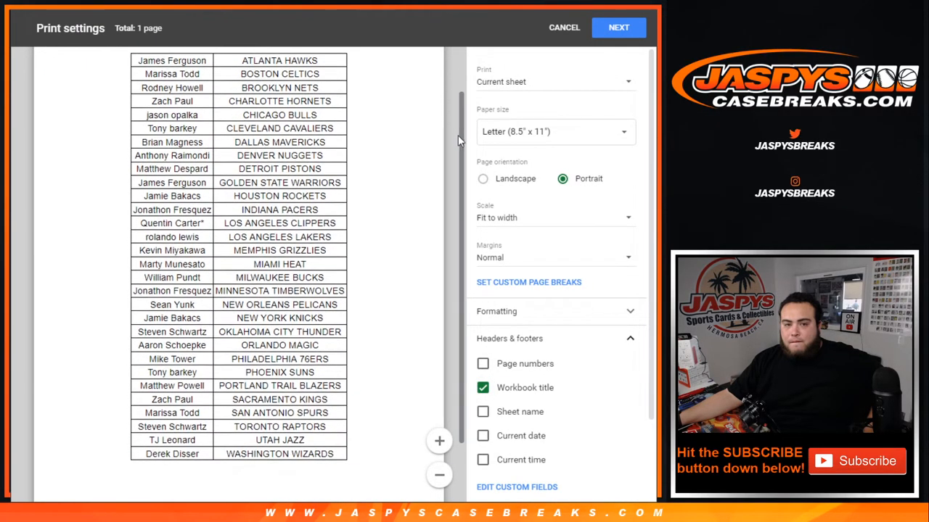
click(563, 28)
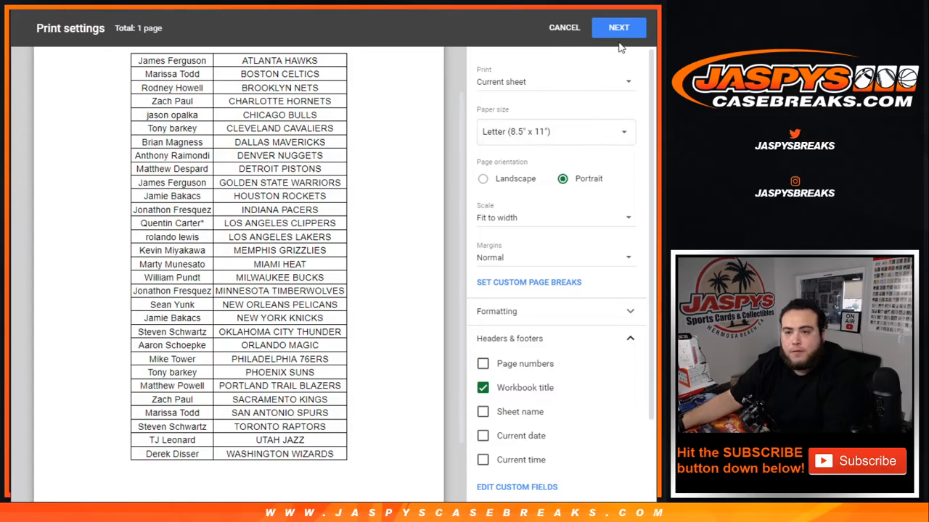
Step: Send the team-sorted sheet through Chrome's print dialog
click(618, 27)
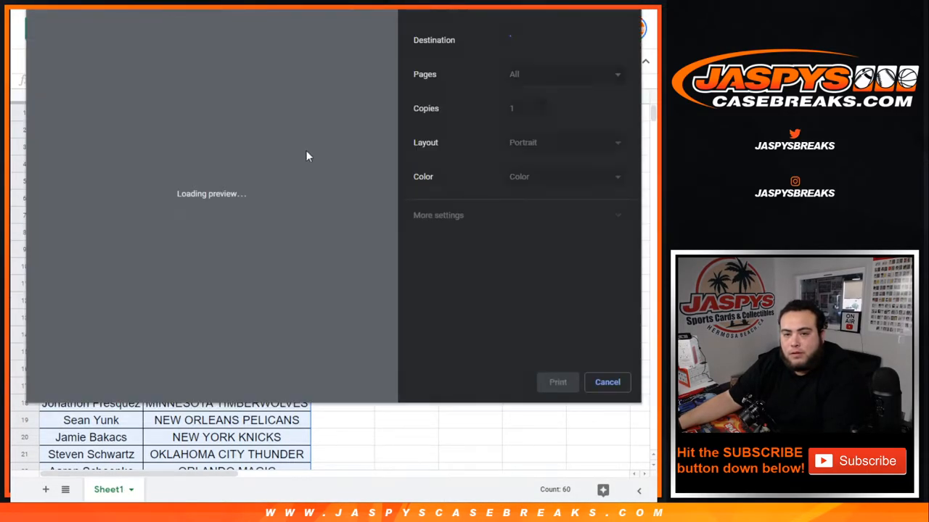
click(606, 383)
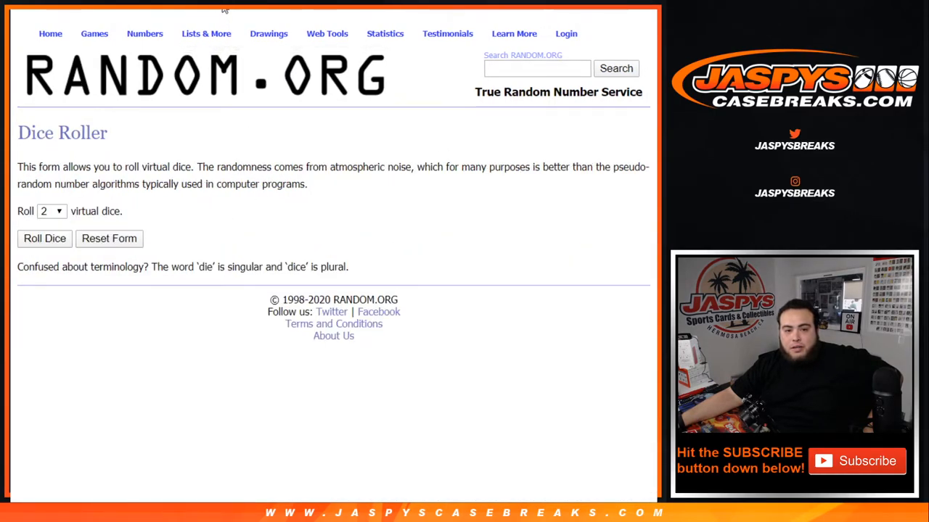
Step: Randomize the 30 customer names seven times to reveal the top four winners
click(44, 238)
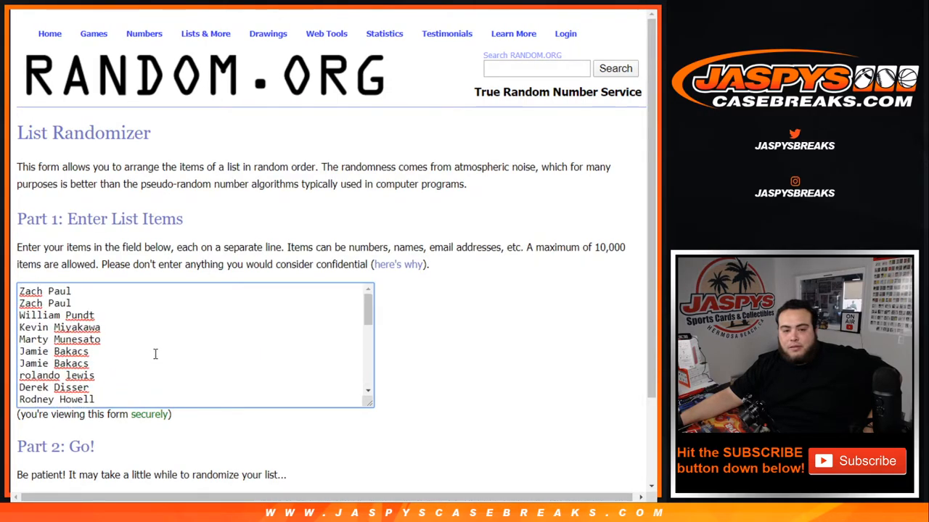
scroll(down, 3)
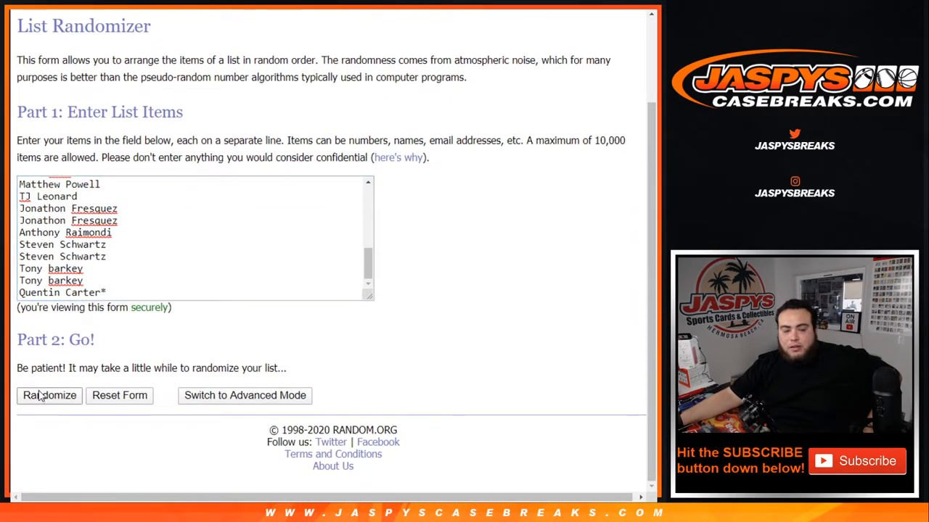
click(49, 395)
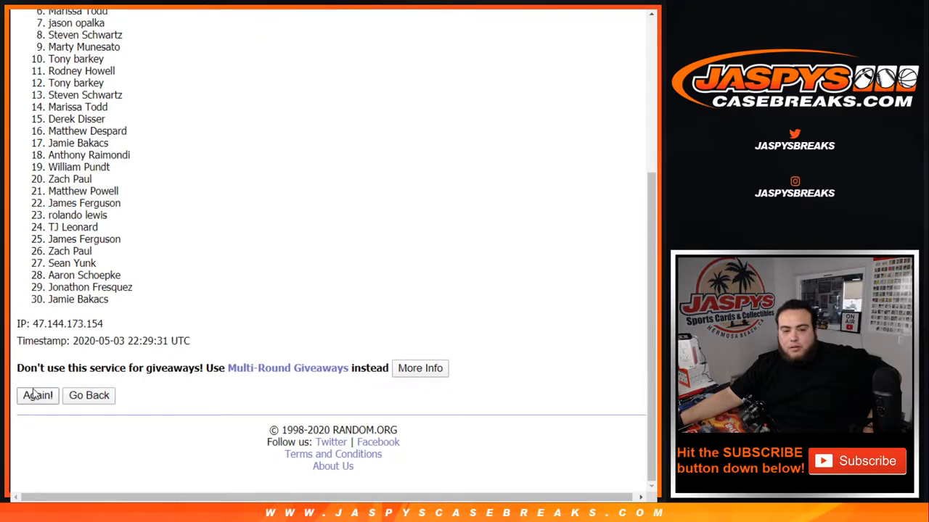
click(37, 395)
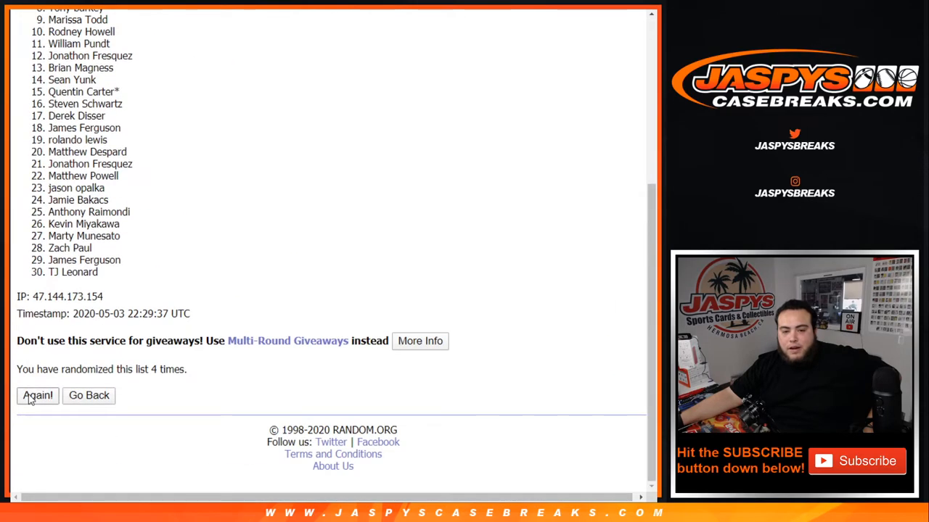
click(37, 396)
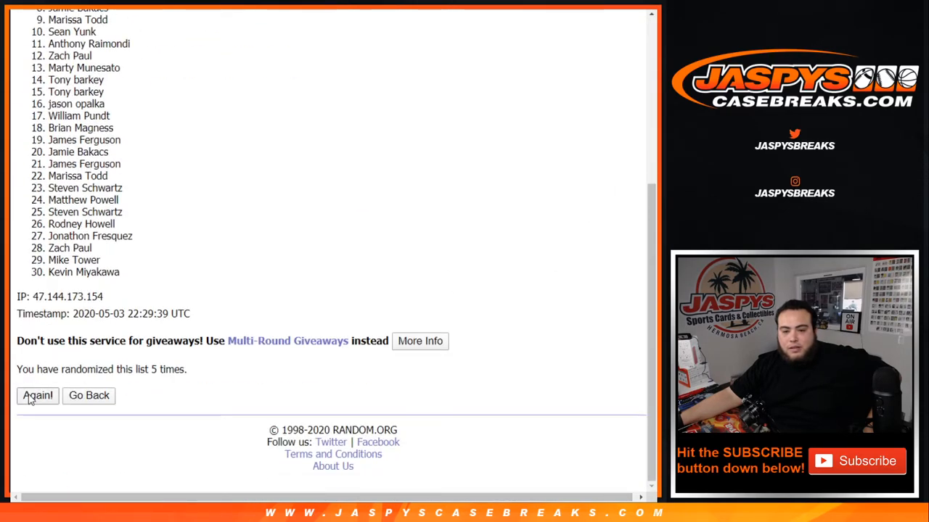
click(37, 396)
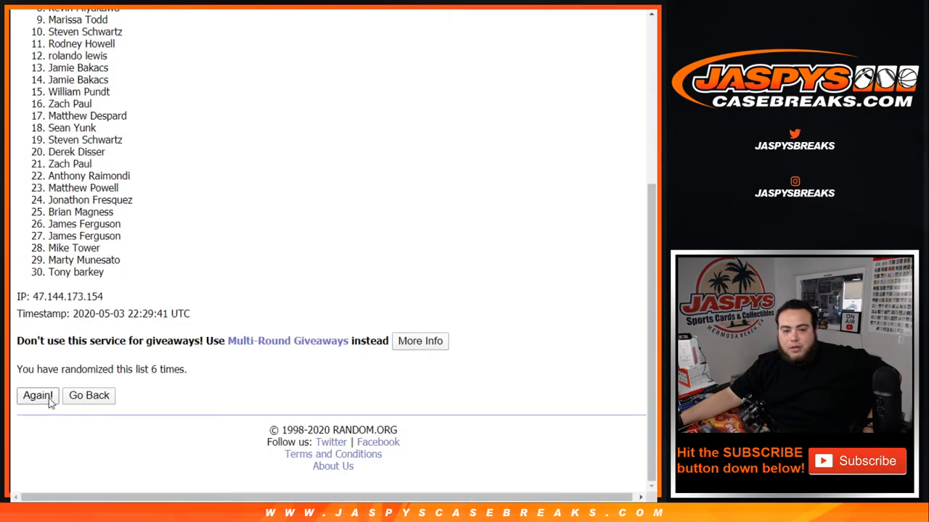
click(37, 396)
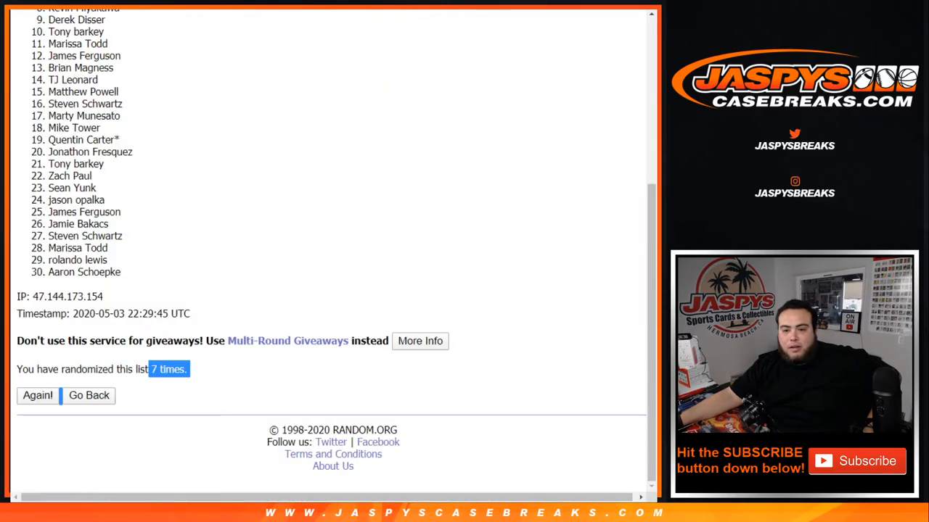
scroll(down, 3)
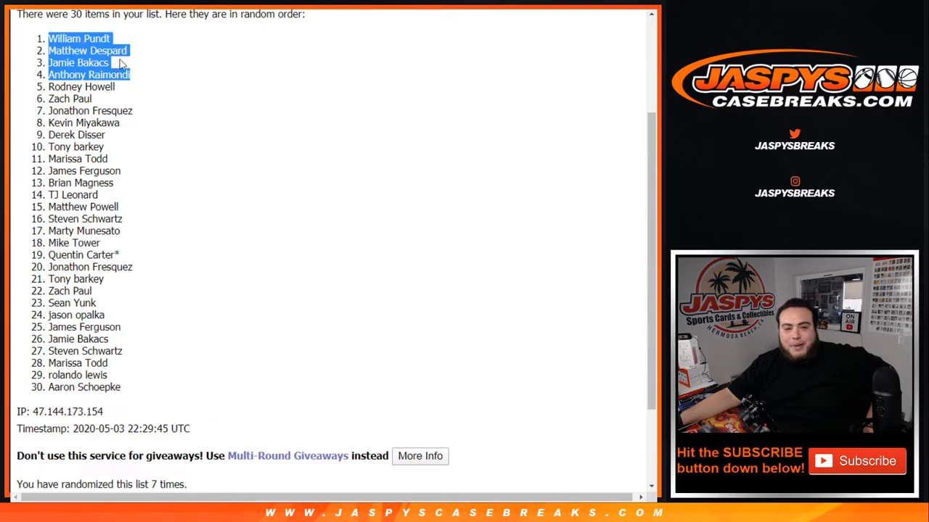
mouse_move(234, 91)
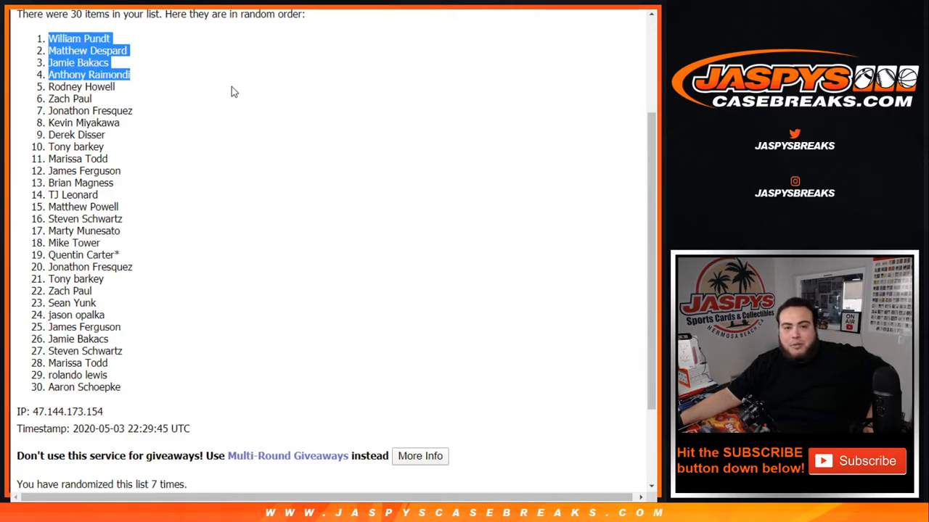